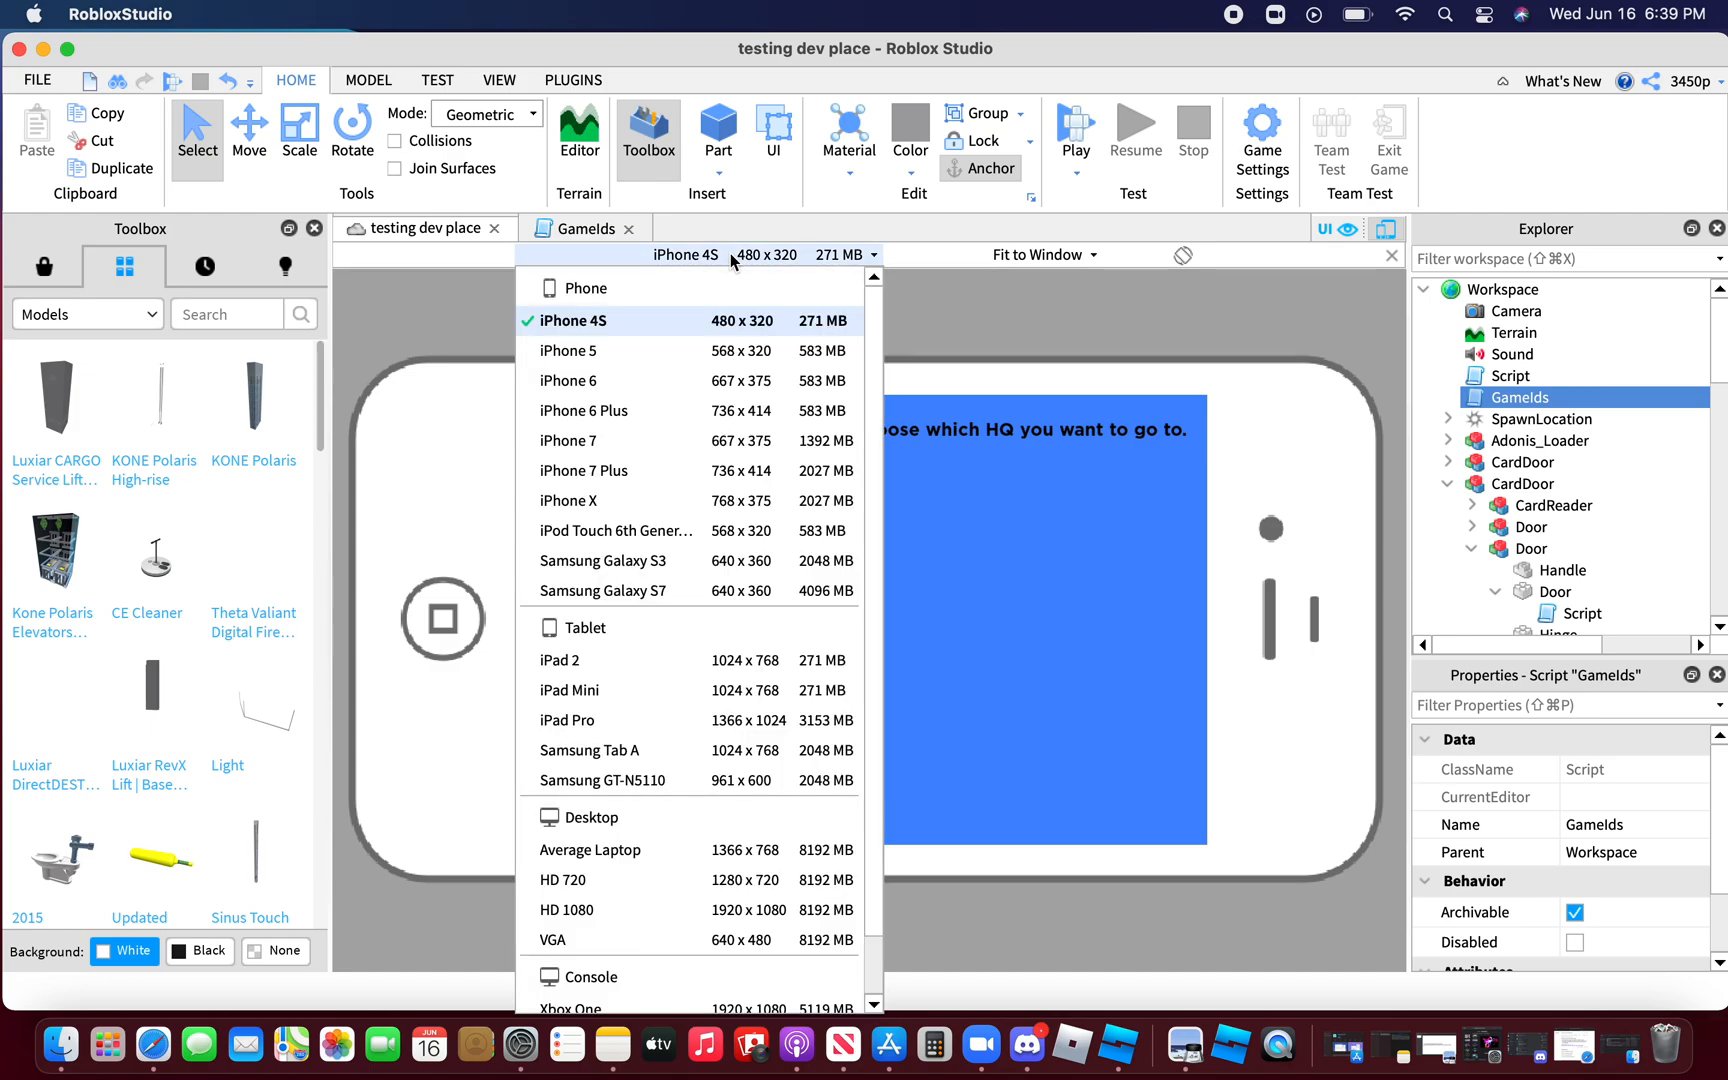
Close the emulated devices list, keeping the iPhone 4S preview.
left_click(637, 79)
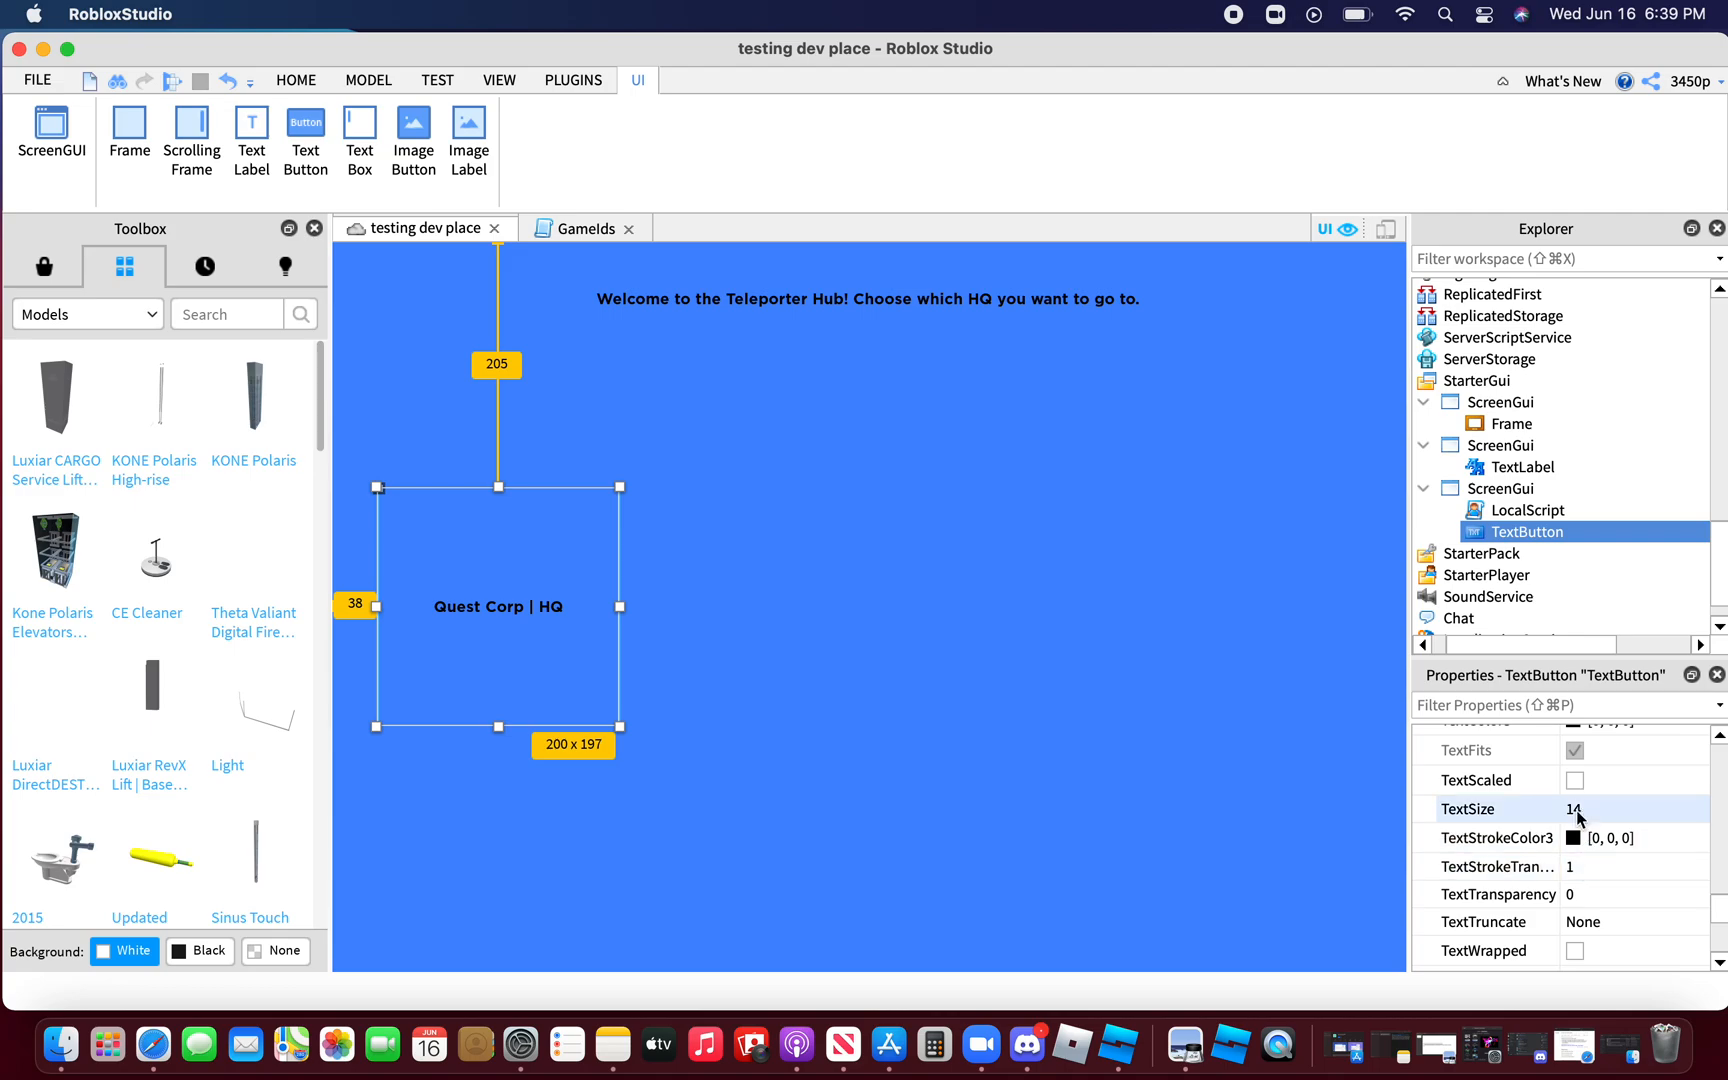
Enter 20 as the Quest Corp | HQ button's TextSize.
type("20")
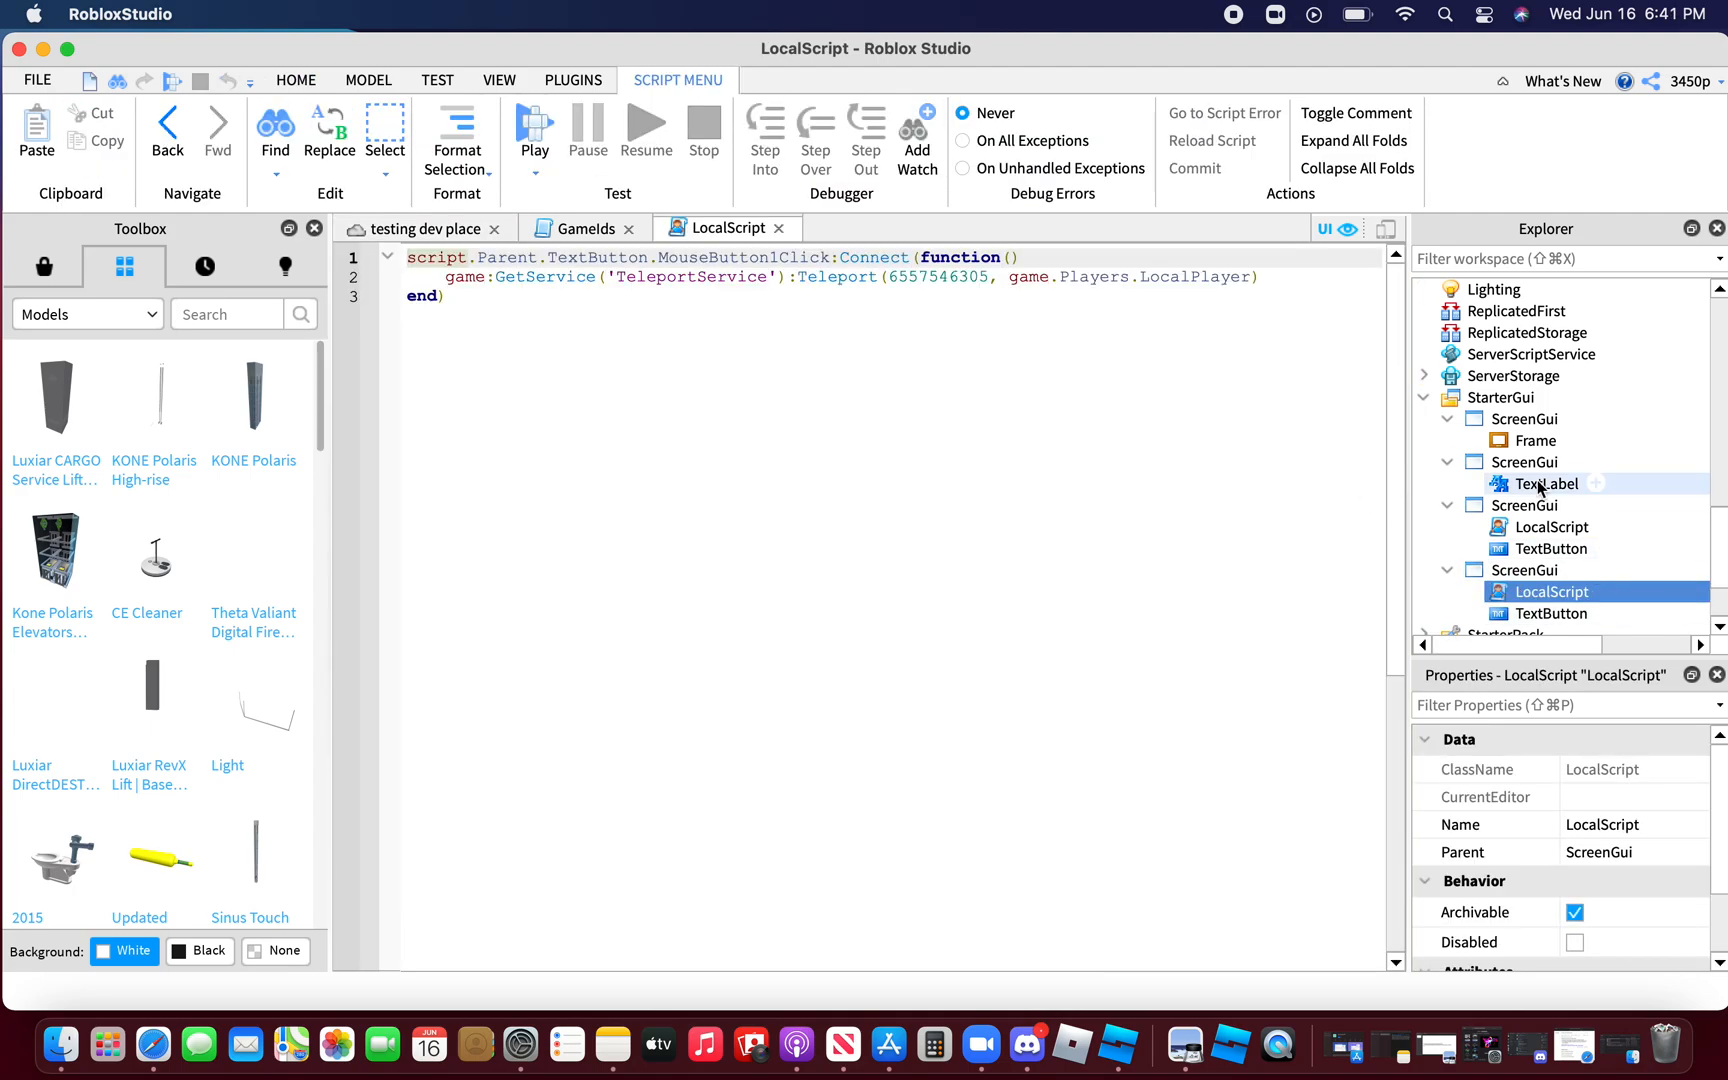
left_click(413, 228)
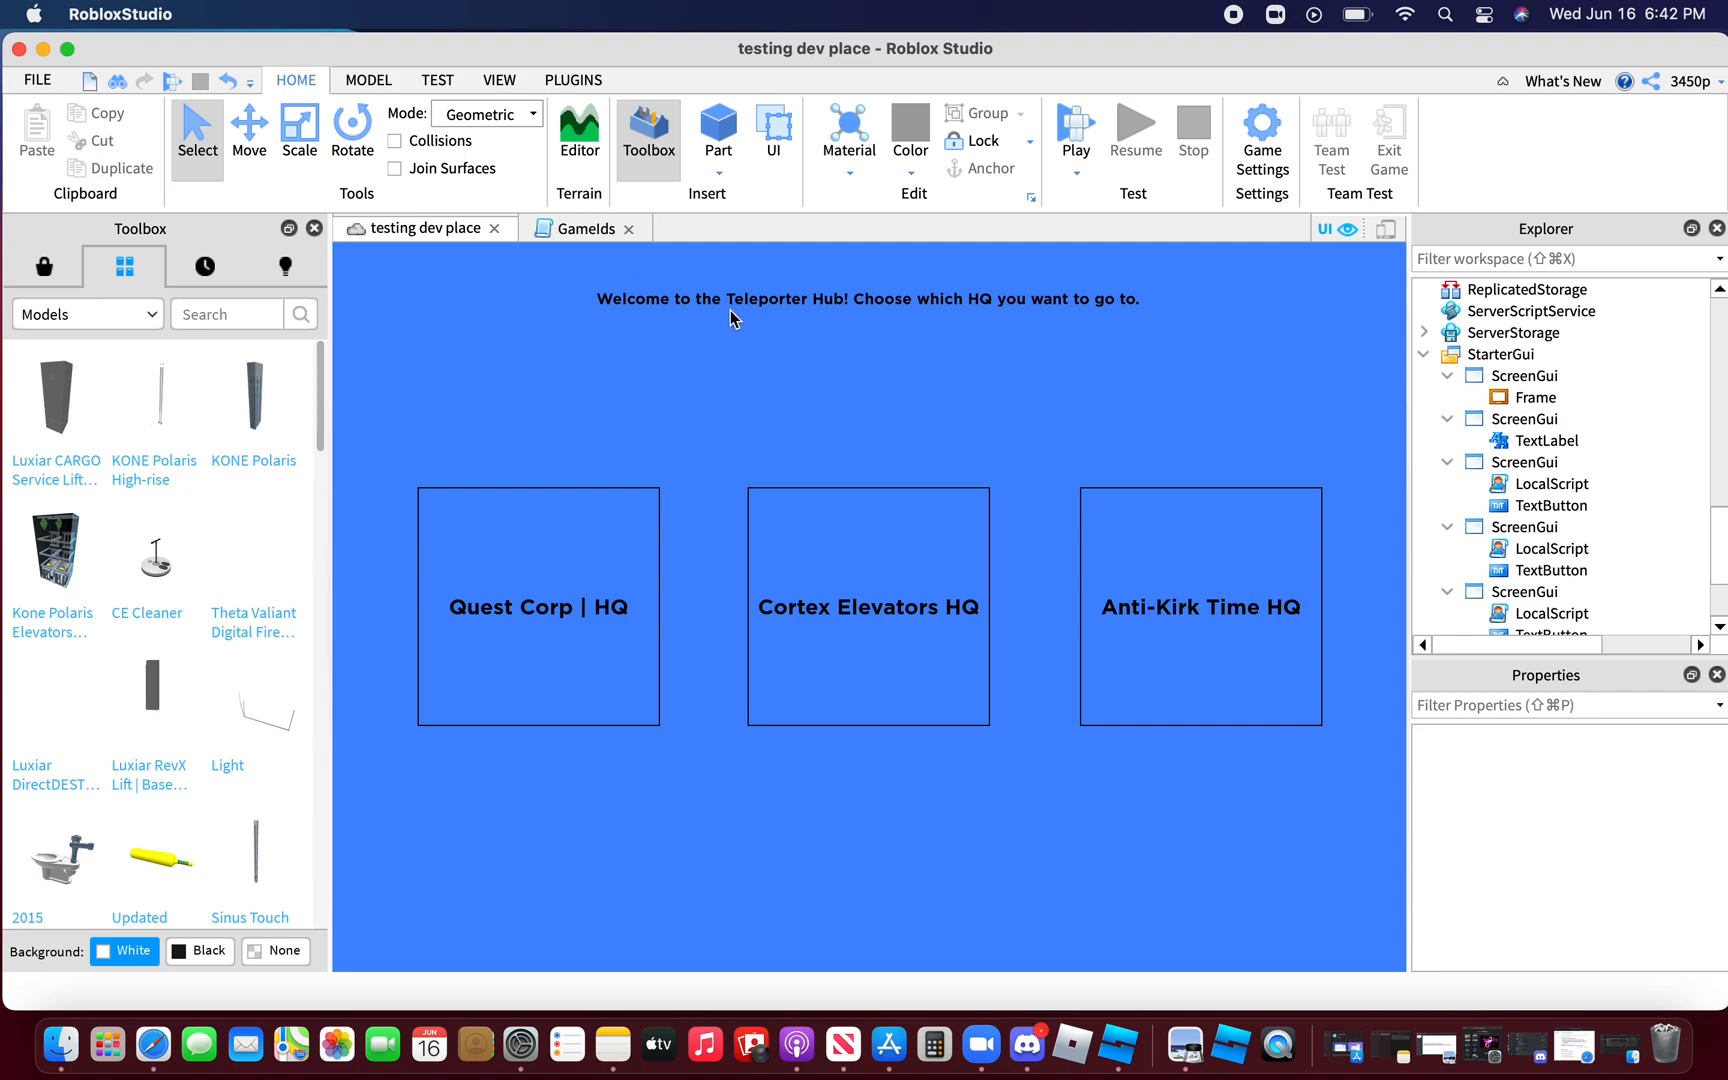
mouse_move(957, 581)
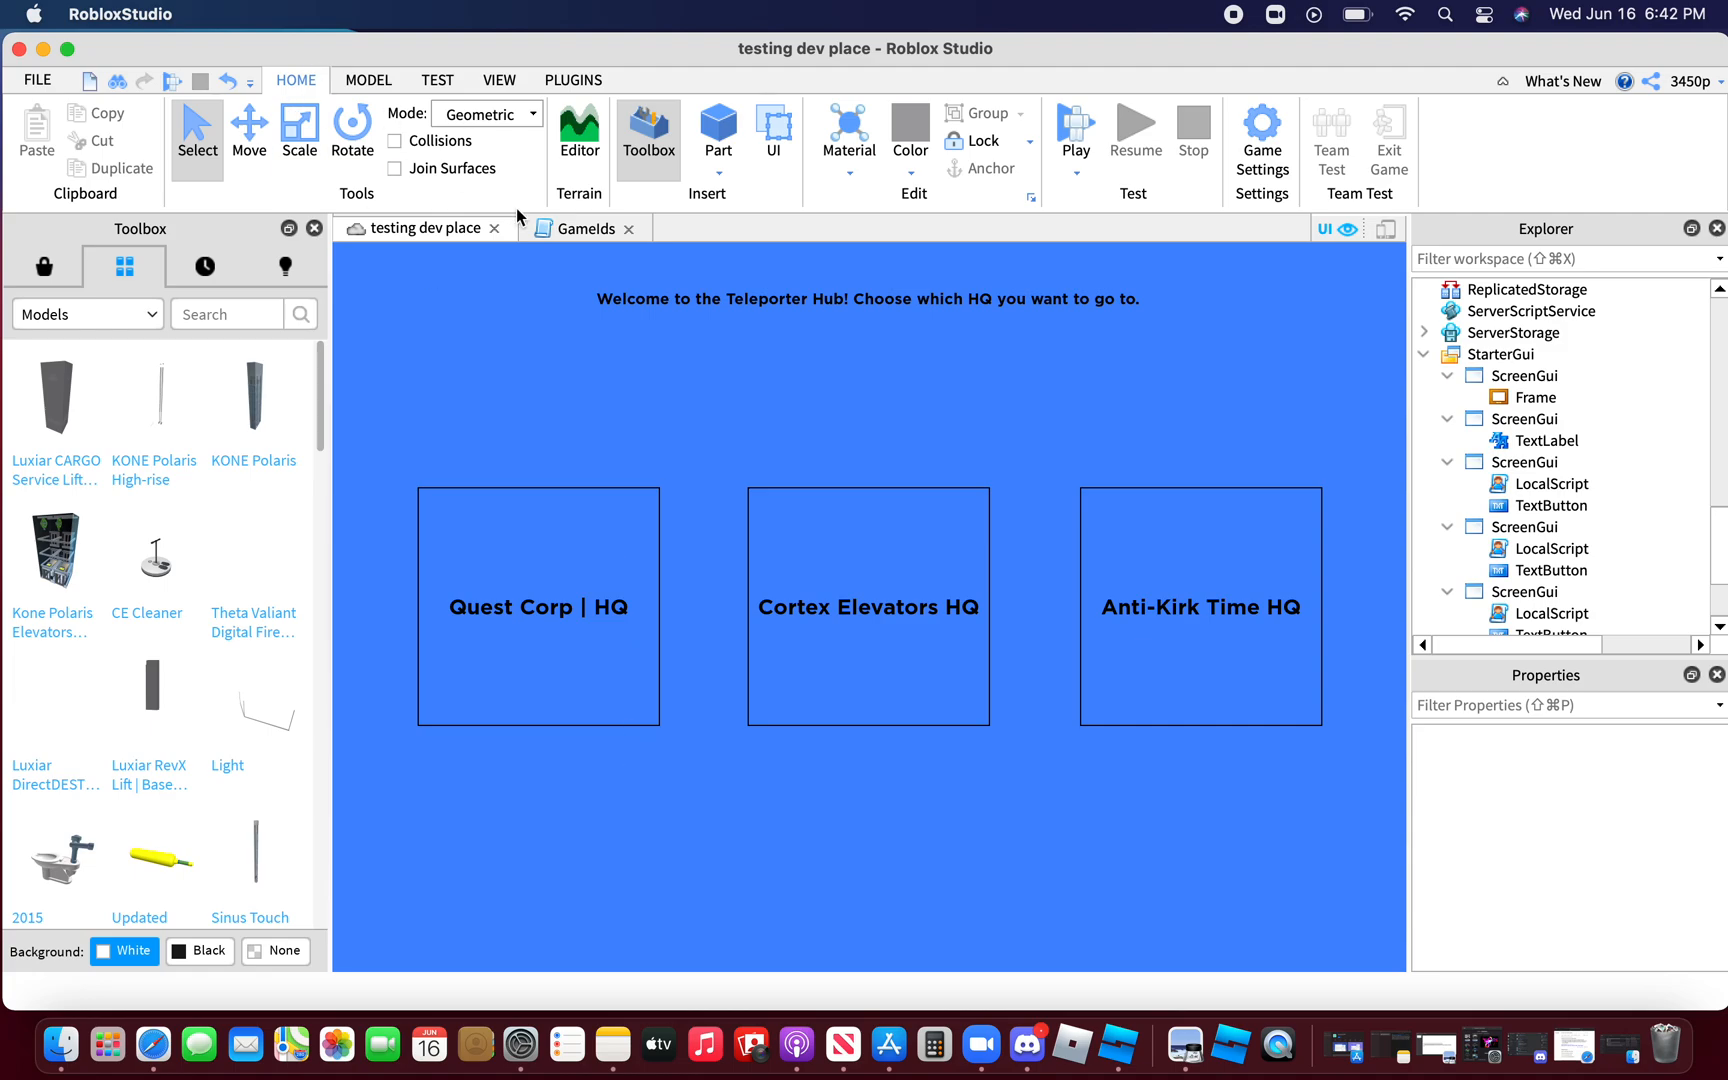
left_click(1072, 129)
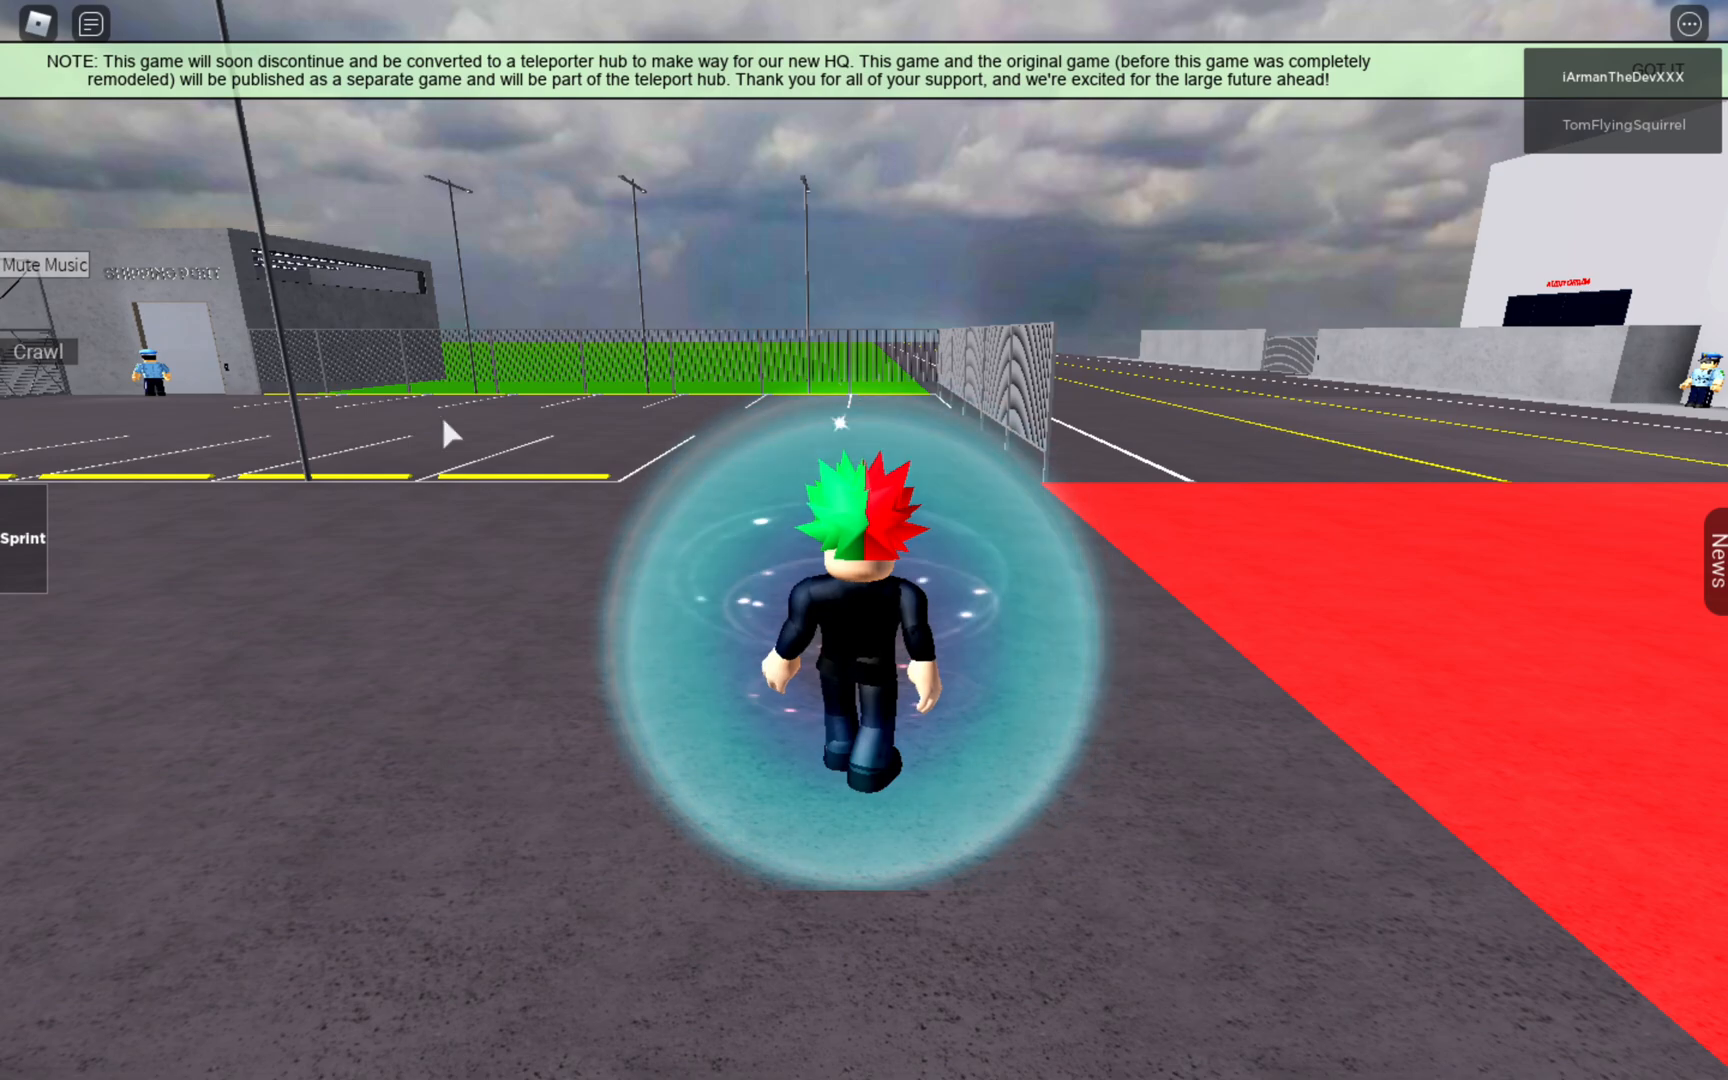